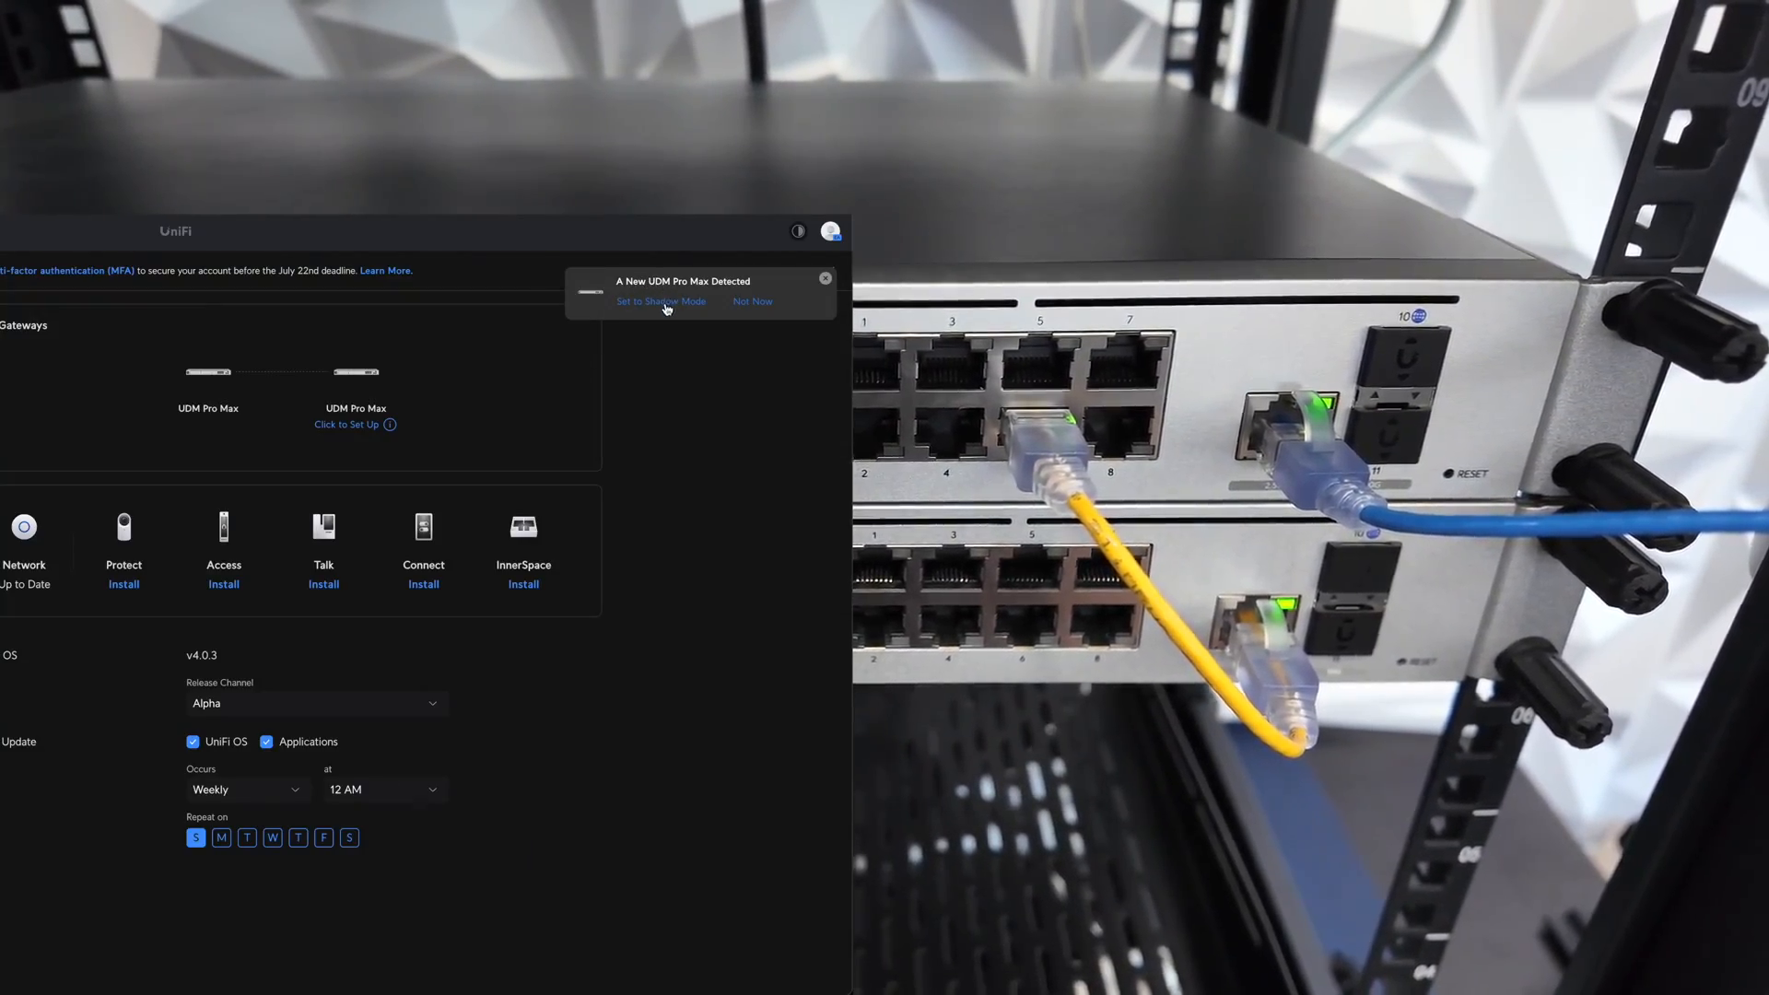
# Step: Set the newly detected UDM Pro Max to Shadow Mode and confirm it
pyautogui.click(662, 300)
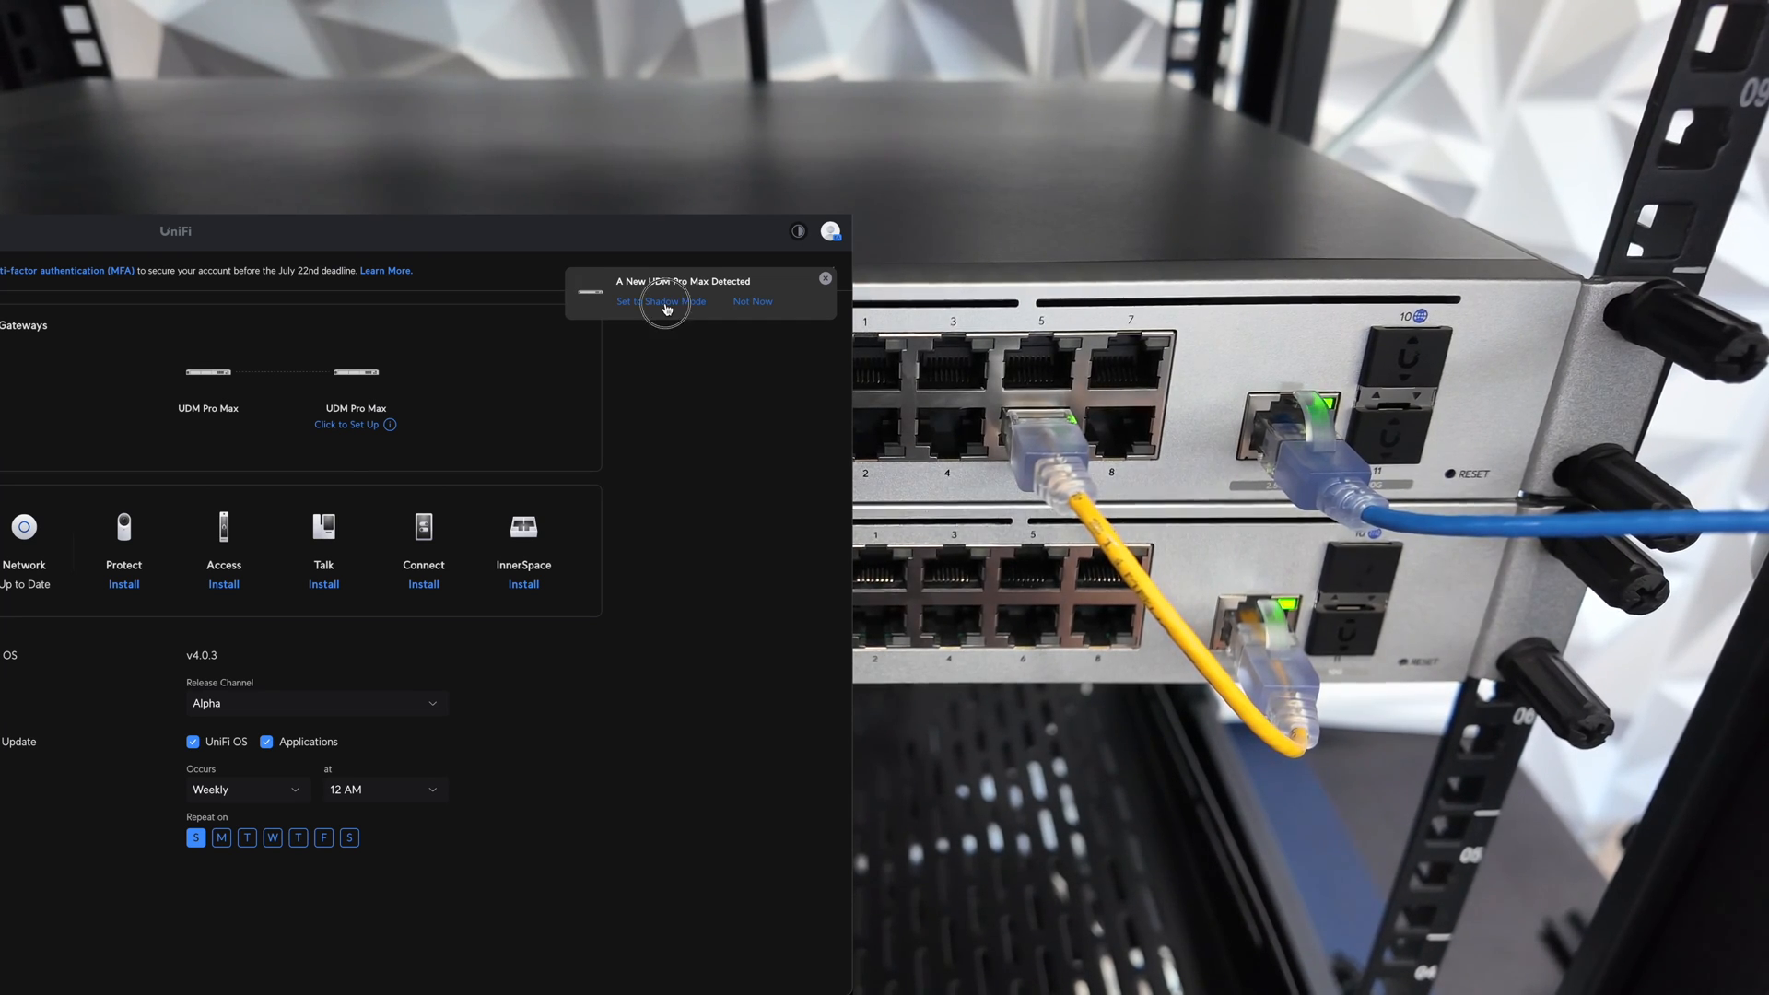
pyautogui.click(660, 300)
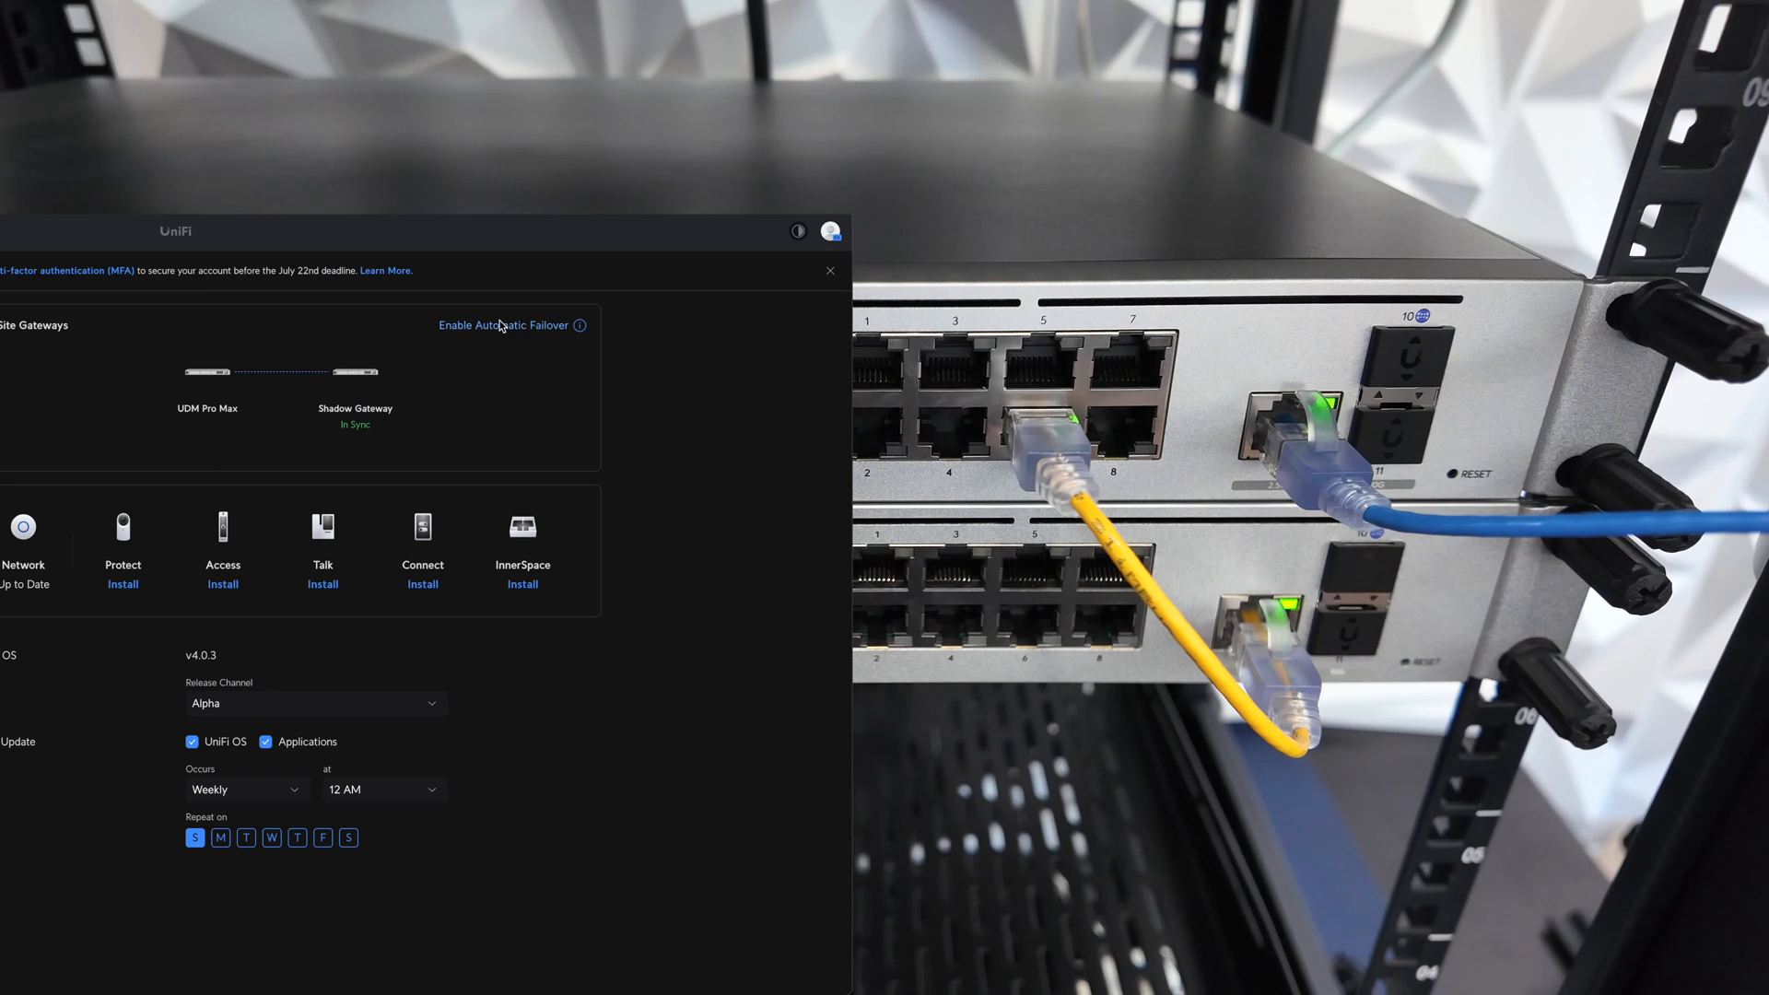
# Step: Start the automatic failover setup for the primary and shadow gateways
pyautogui.click(501, 324)
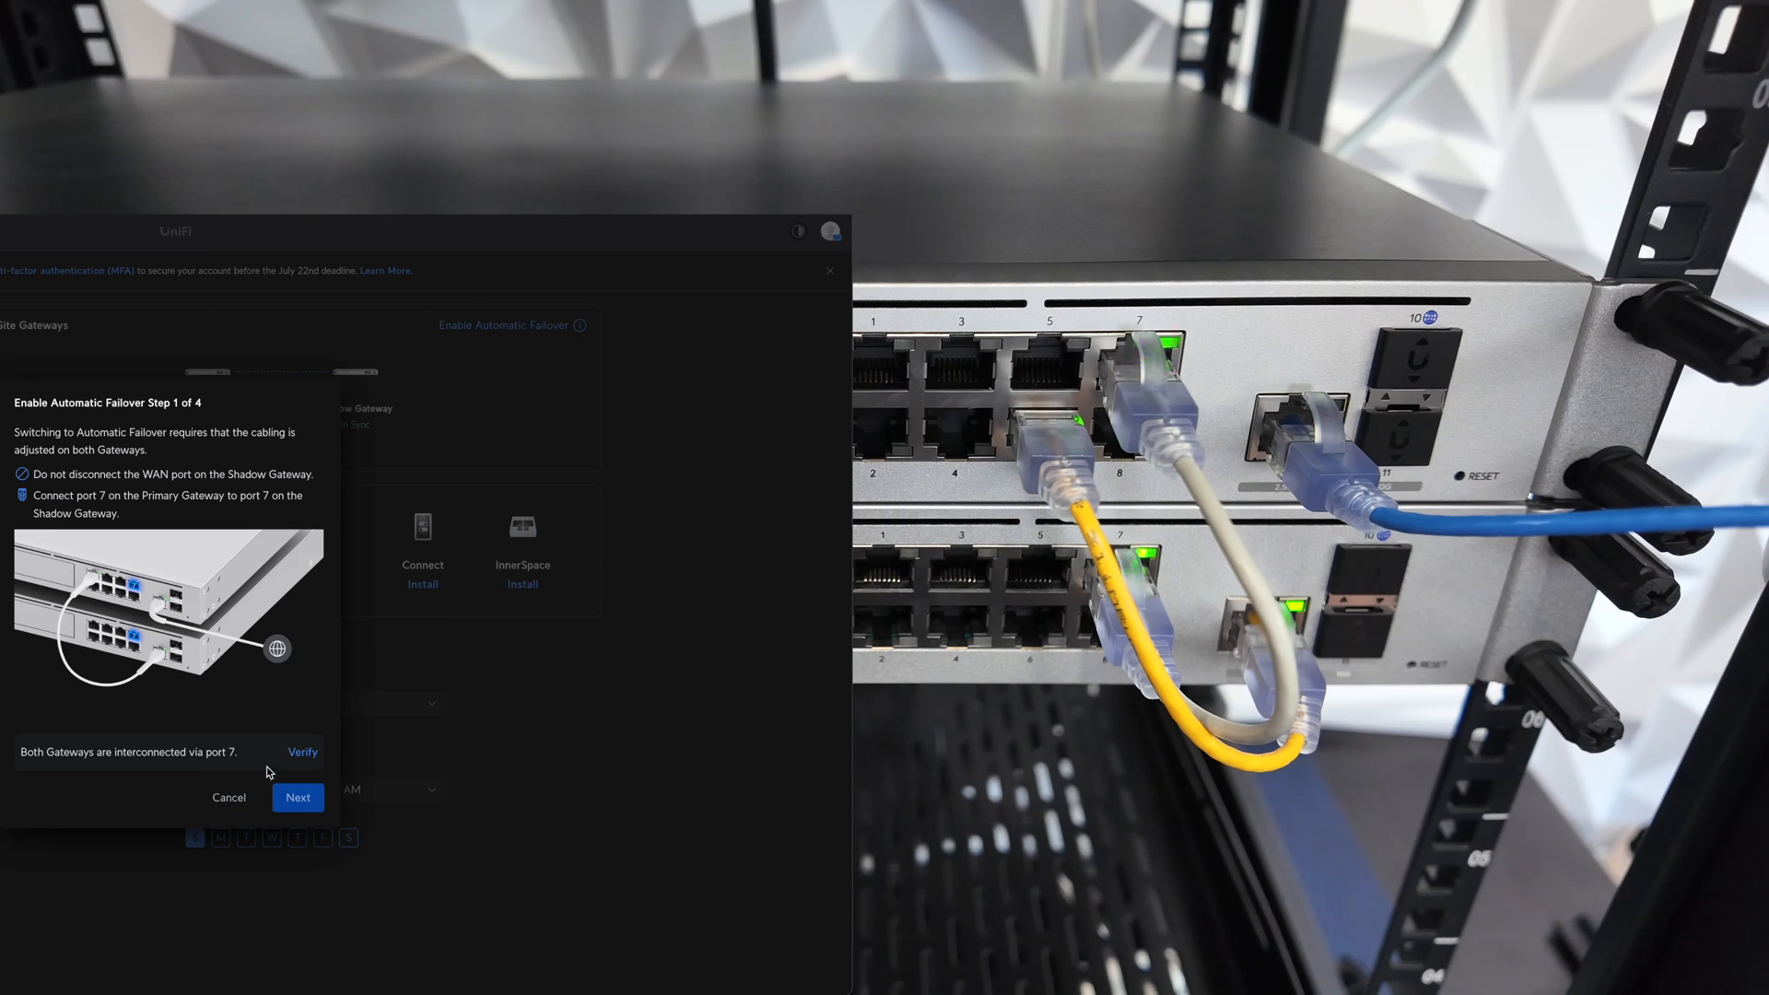
# Step: Verify the port 7 link between gateways and advance failover setup to step 3 of 4
pyautogui.click(298, 798)
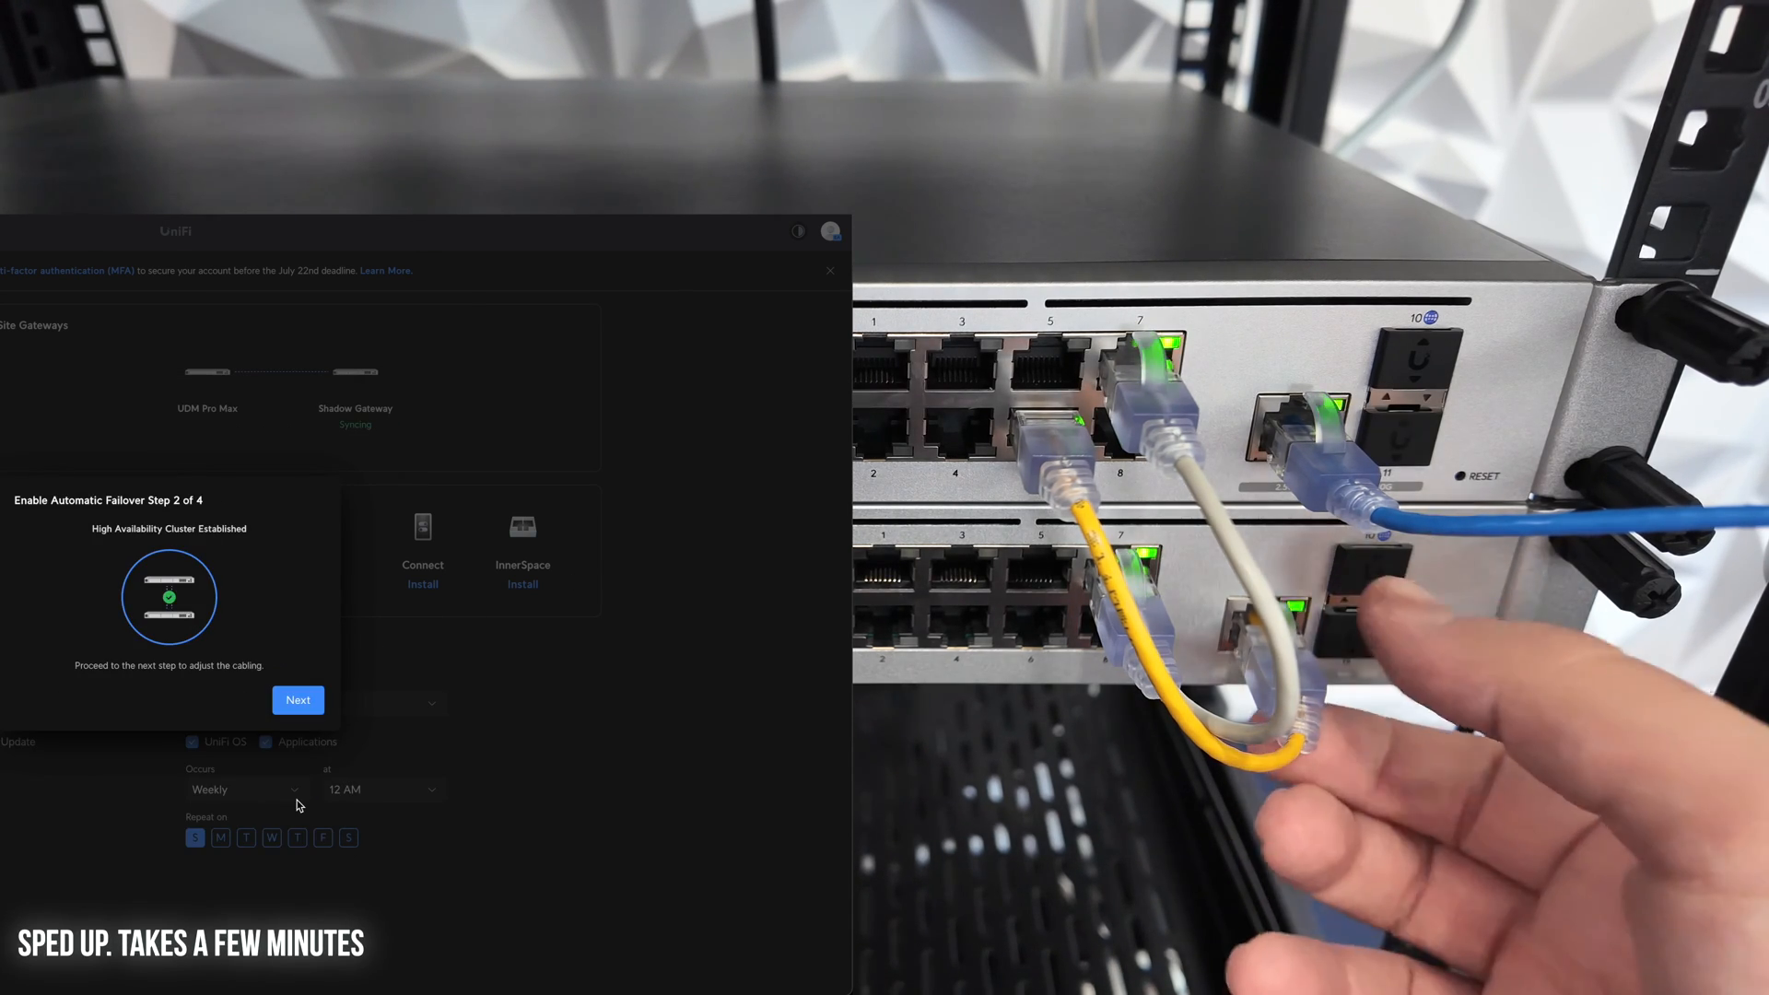
pyautogui.click(297, 700)
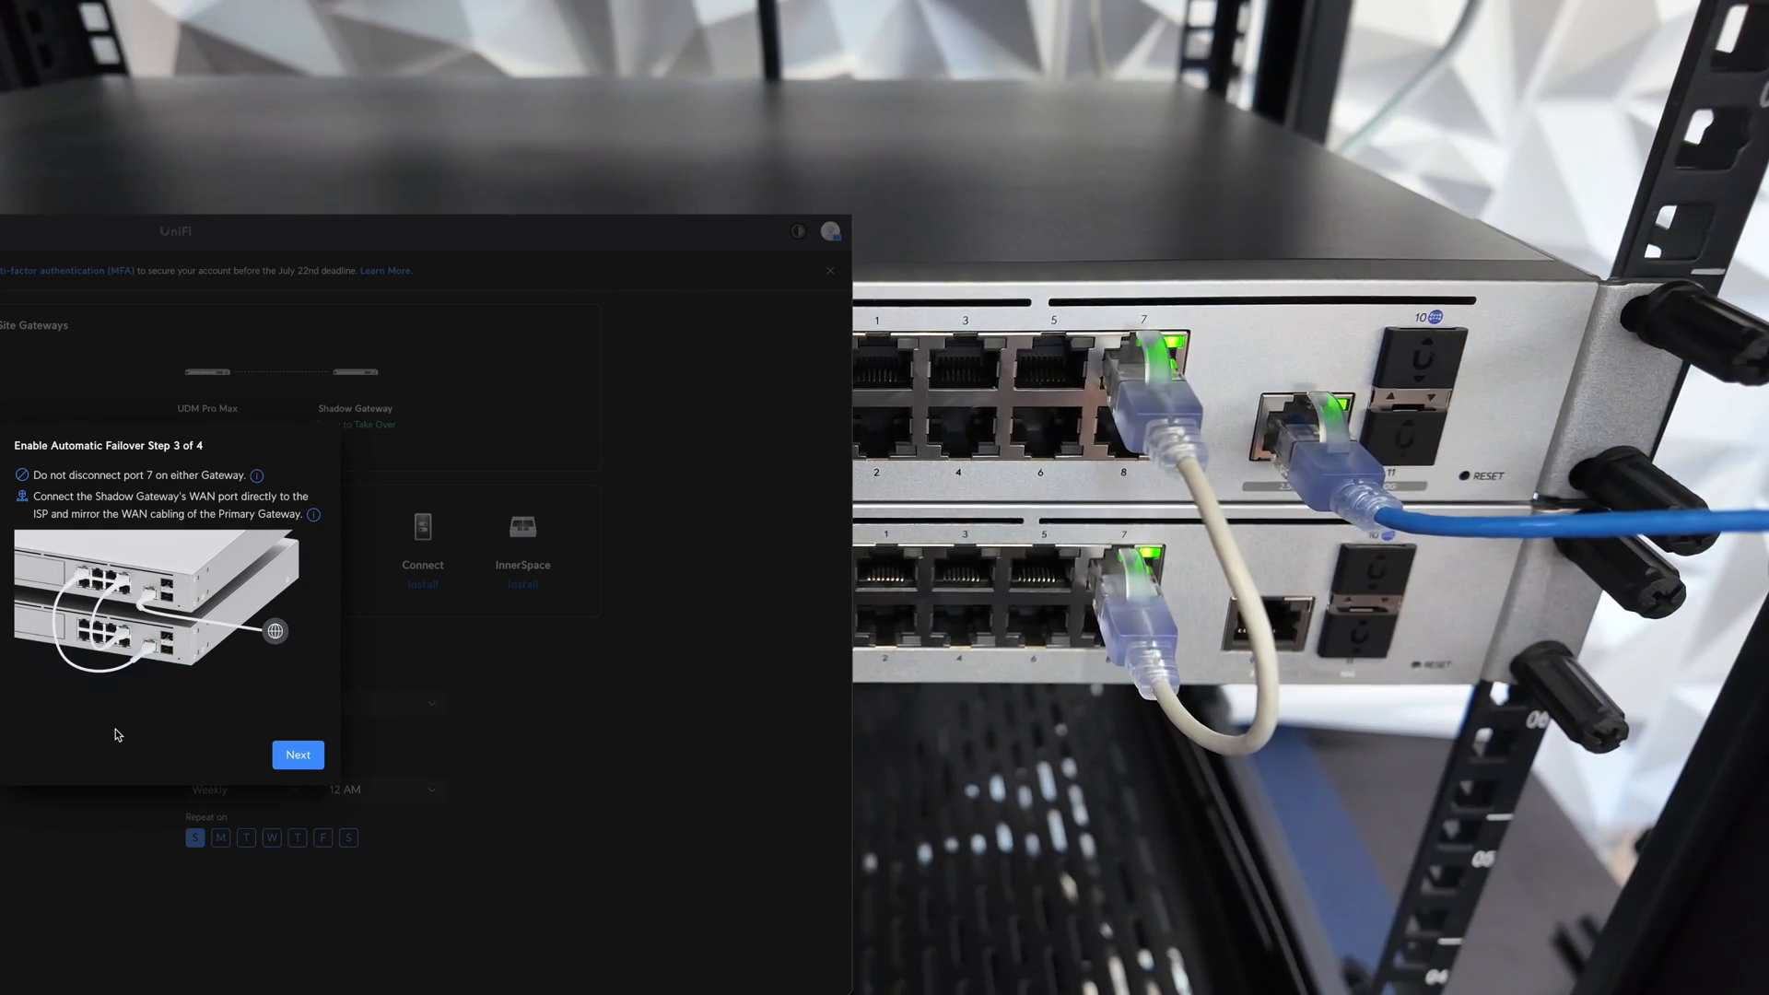